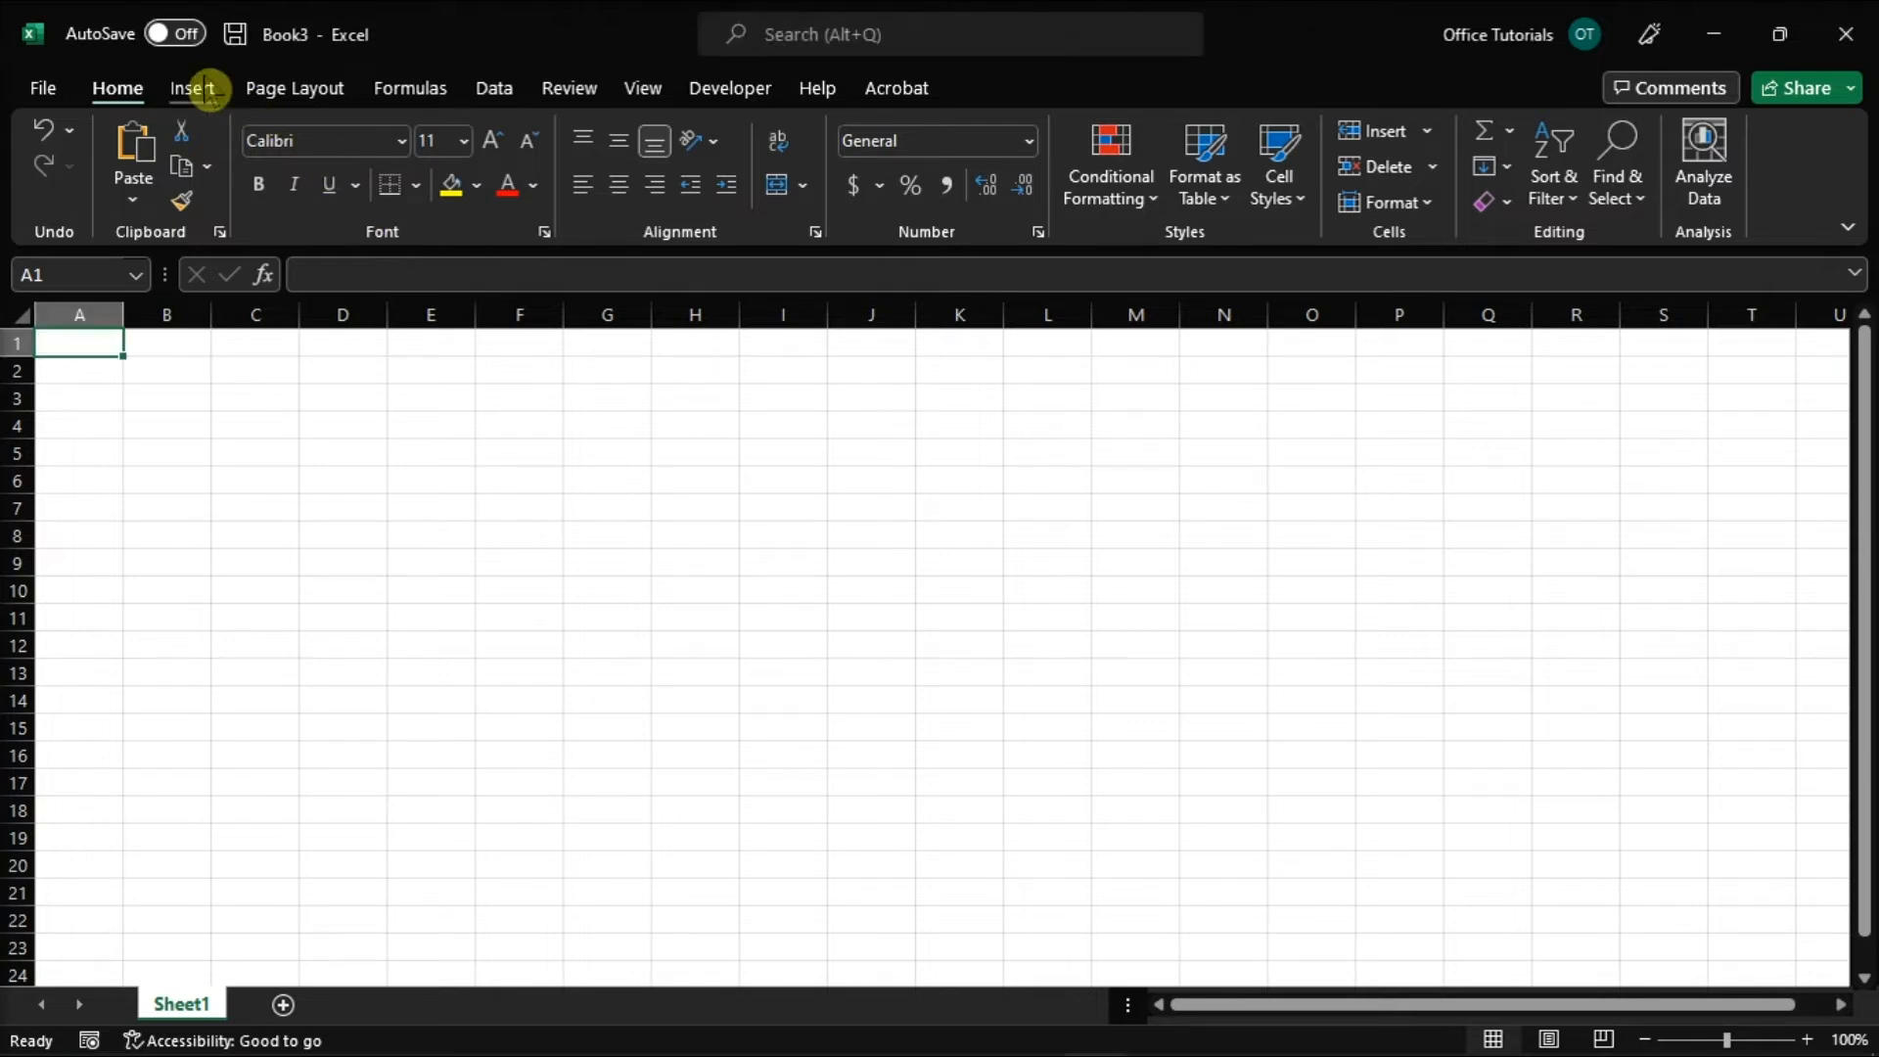
# Step: Show the Insert ribbon's Text group options (Text Box, Header & Footer, WordArt)
pyautogui.click(192, 88)
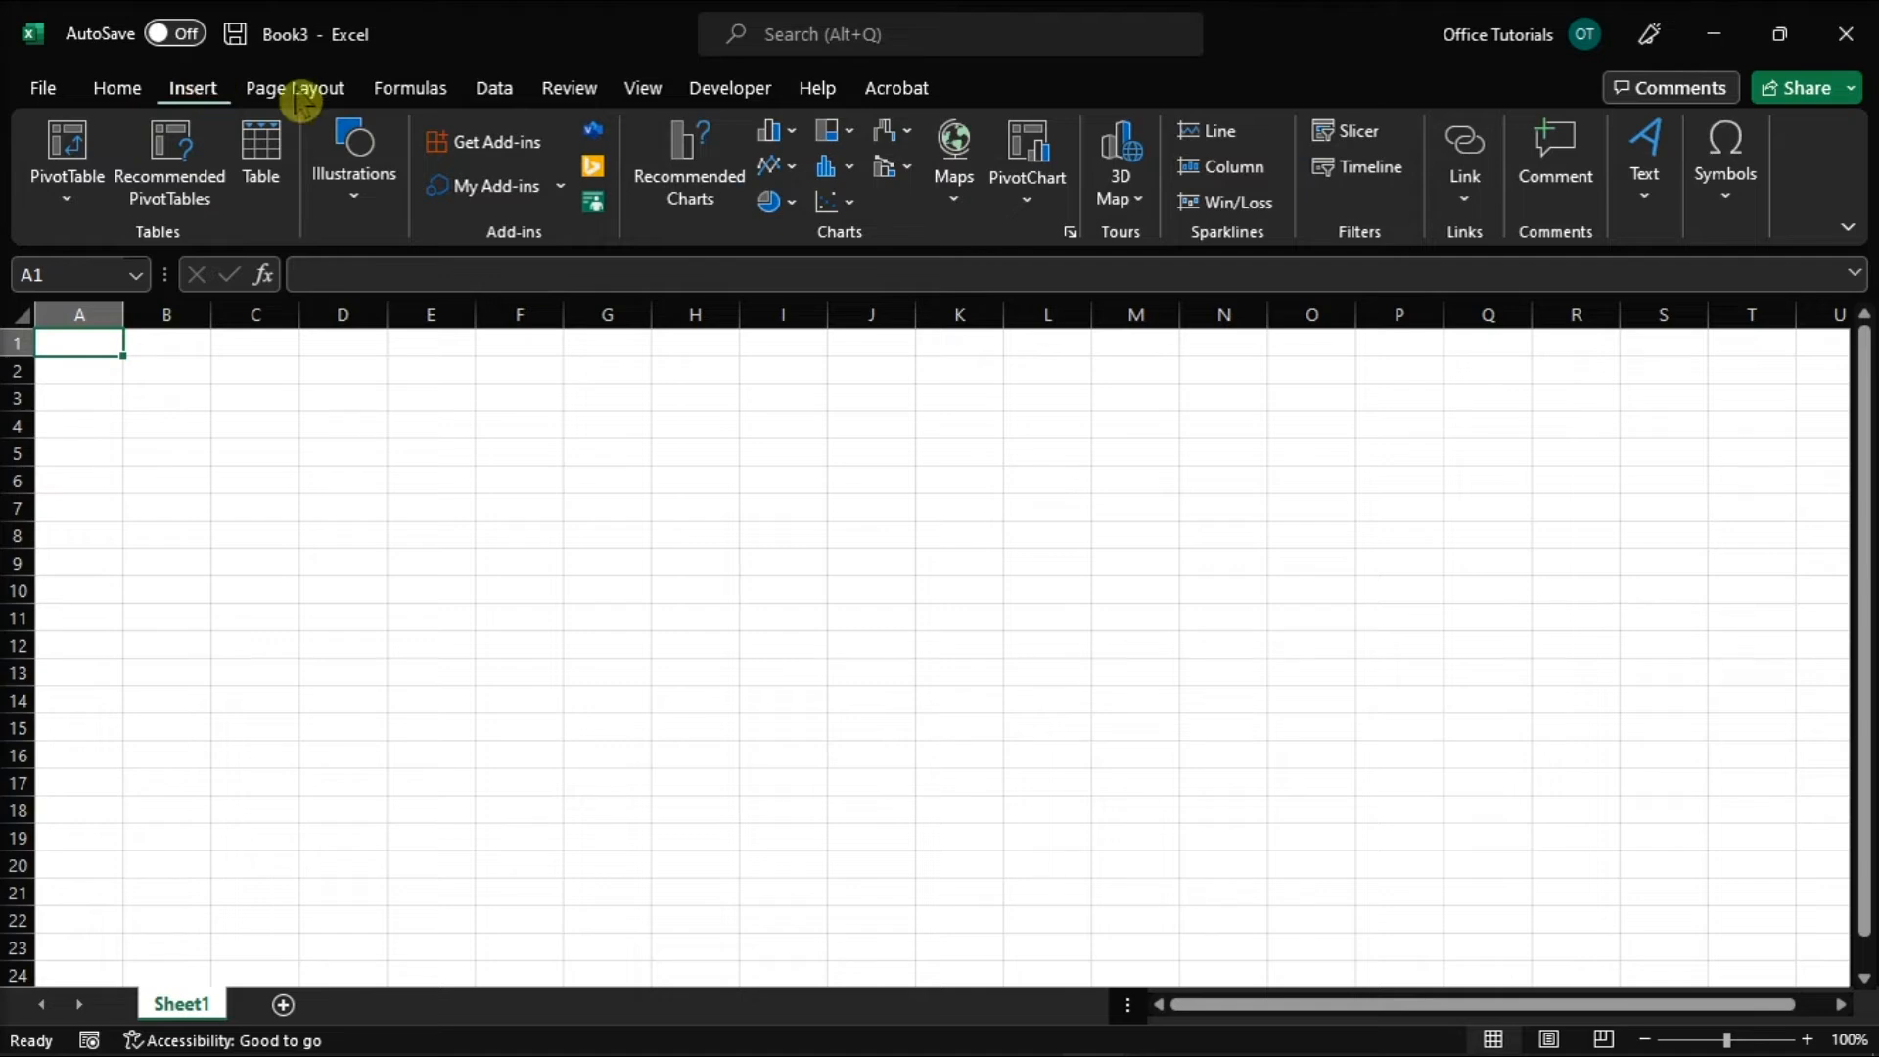
pyautogui.click(1642, 162)
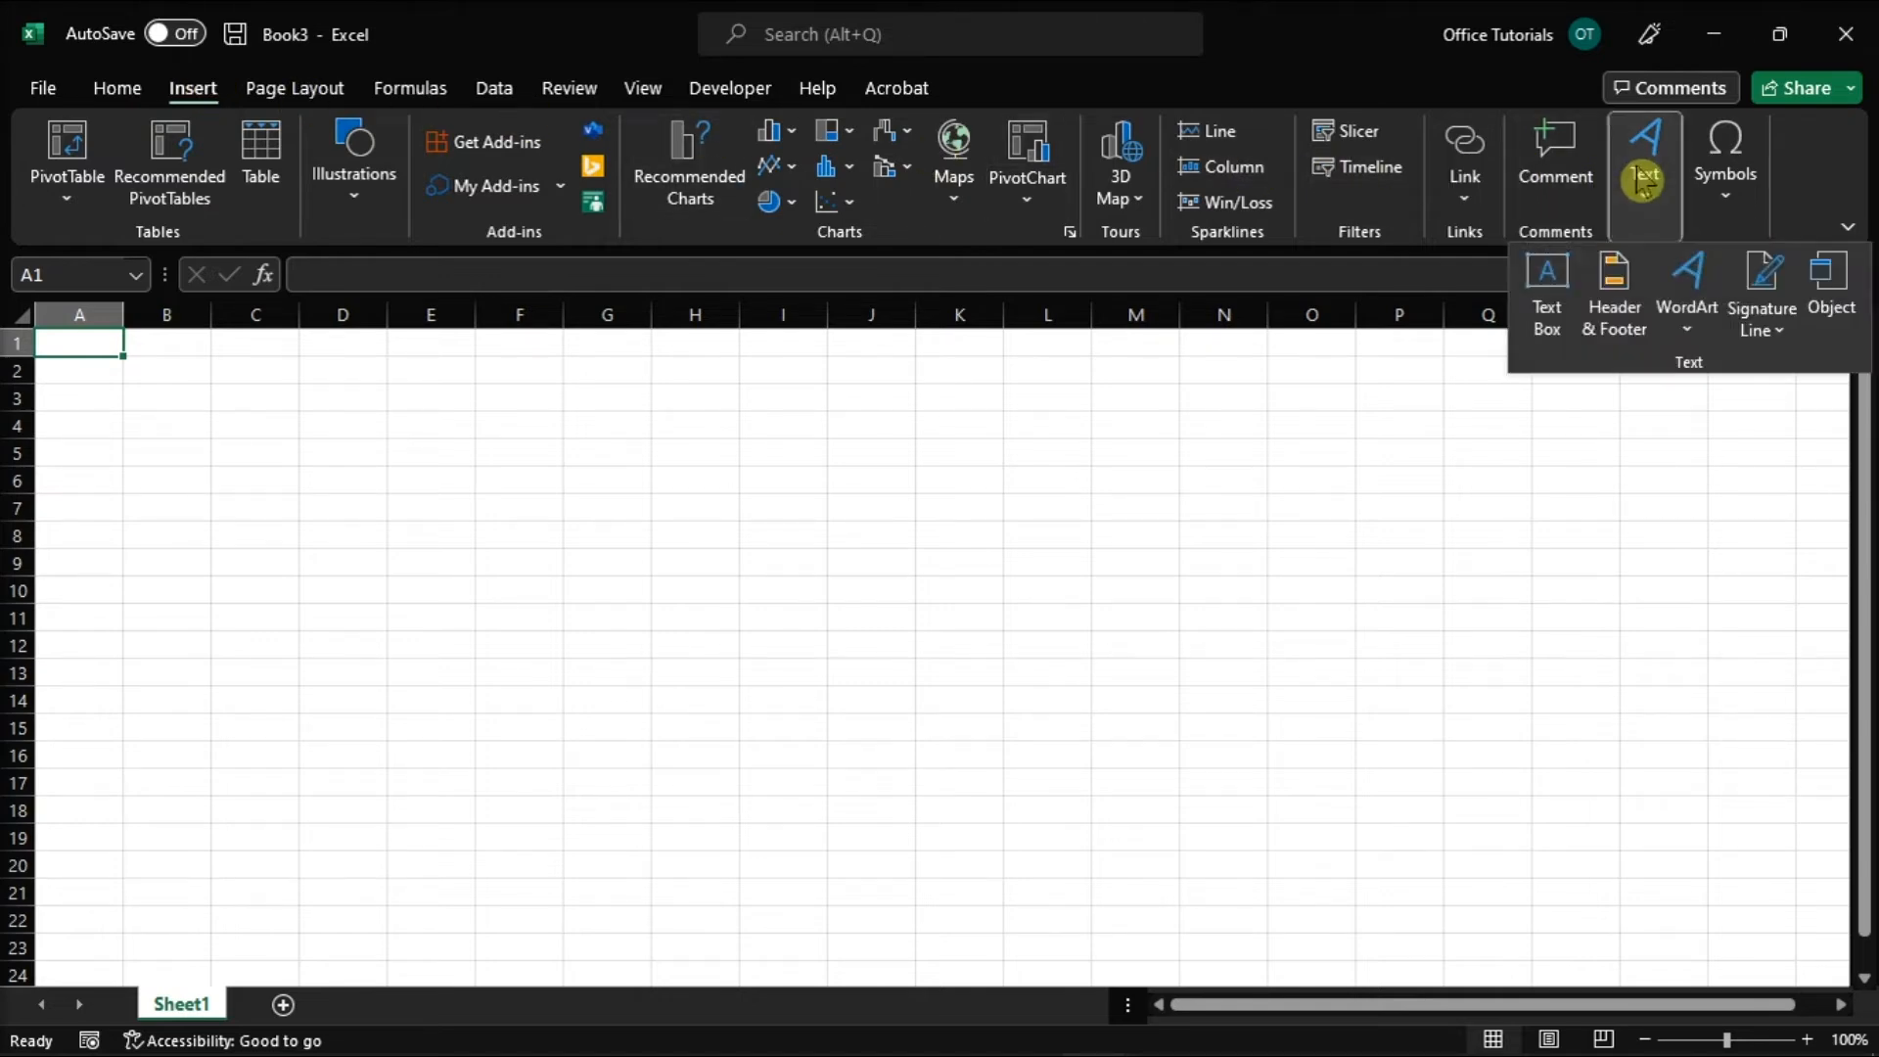
pyautogui.moveTo(1612, 294)
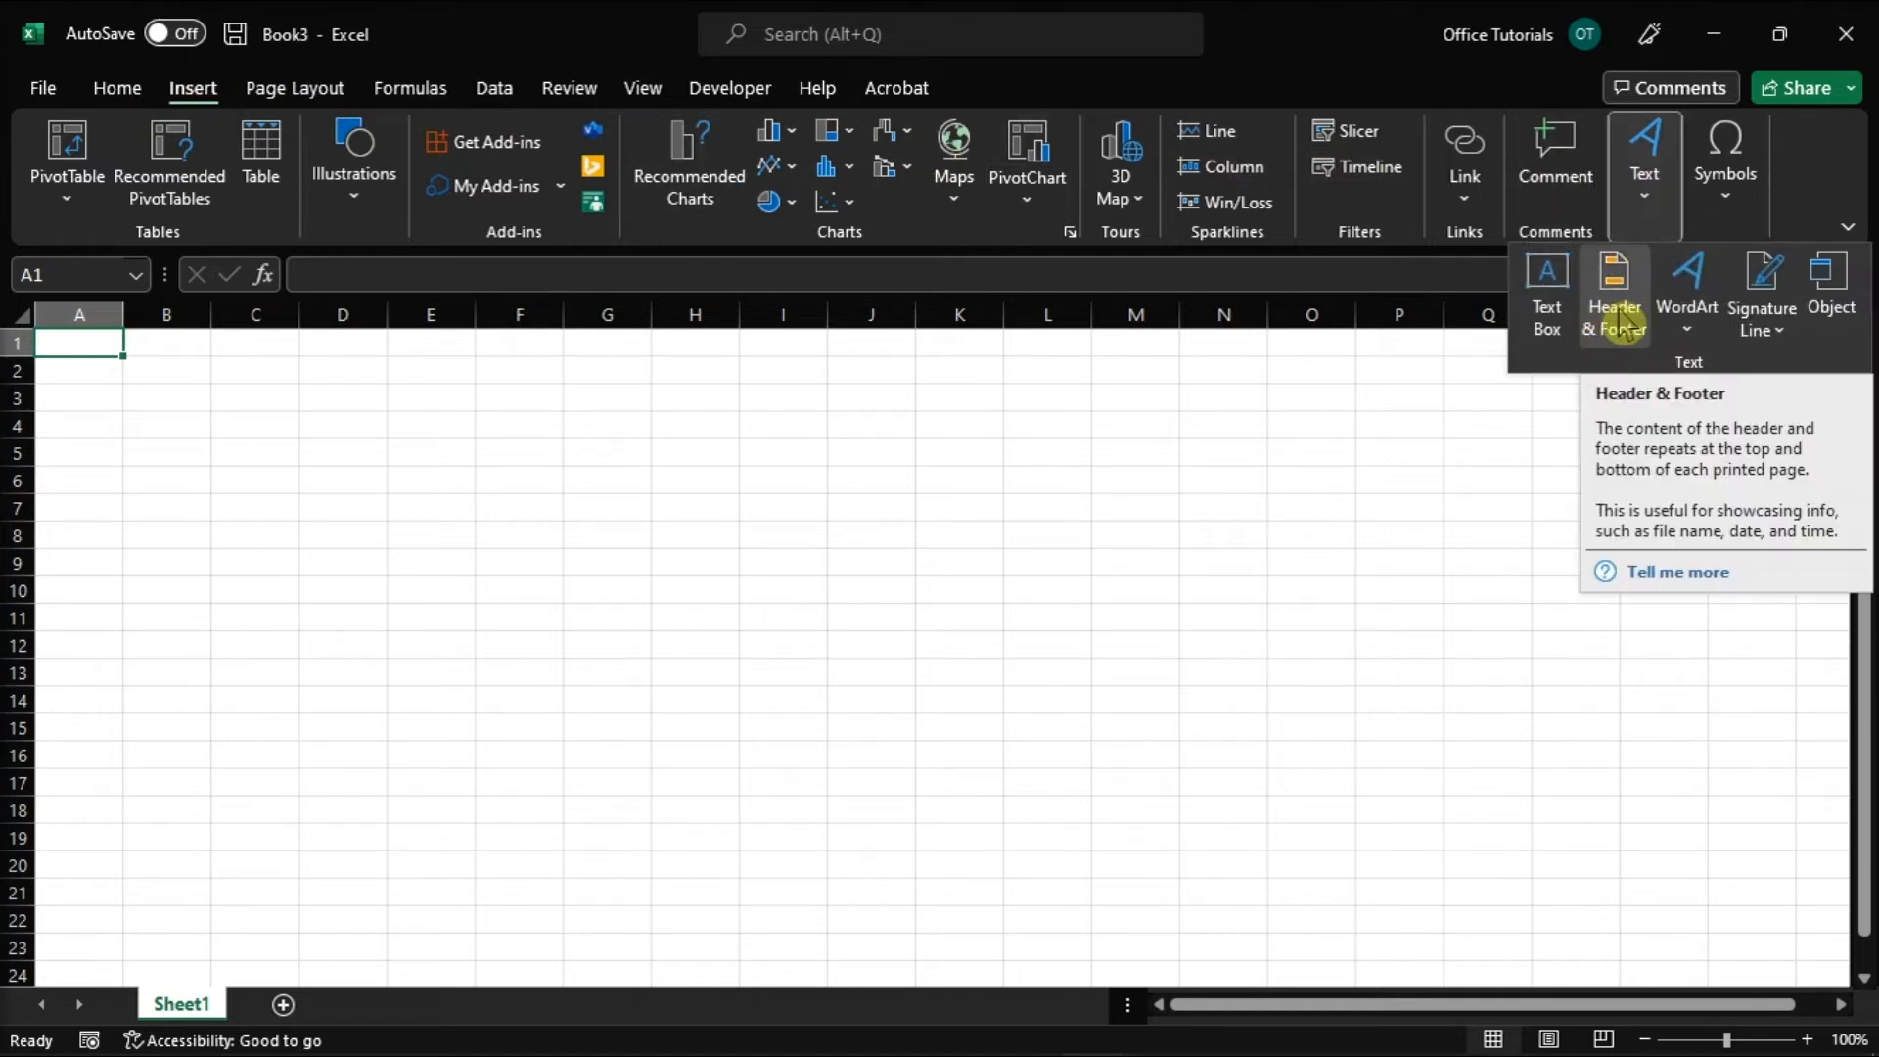
# Step: Enter Page Layout view with the header area ready for editing via Header & Footer
pyautogui.click(1613, 294)
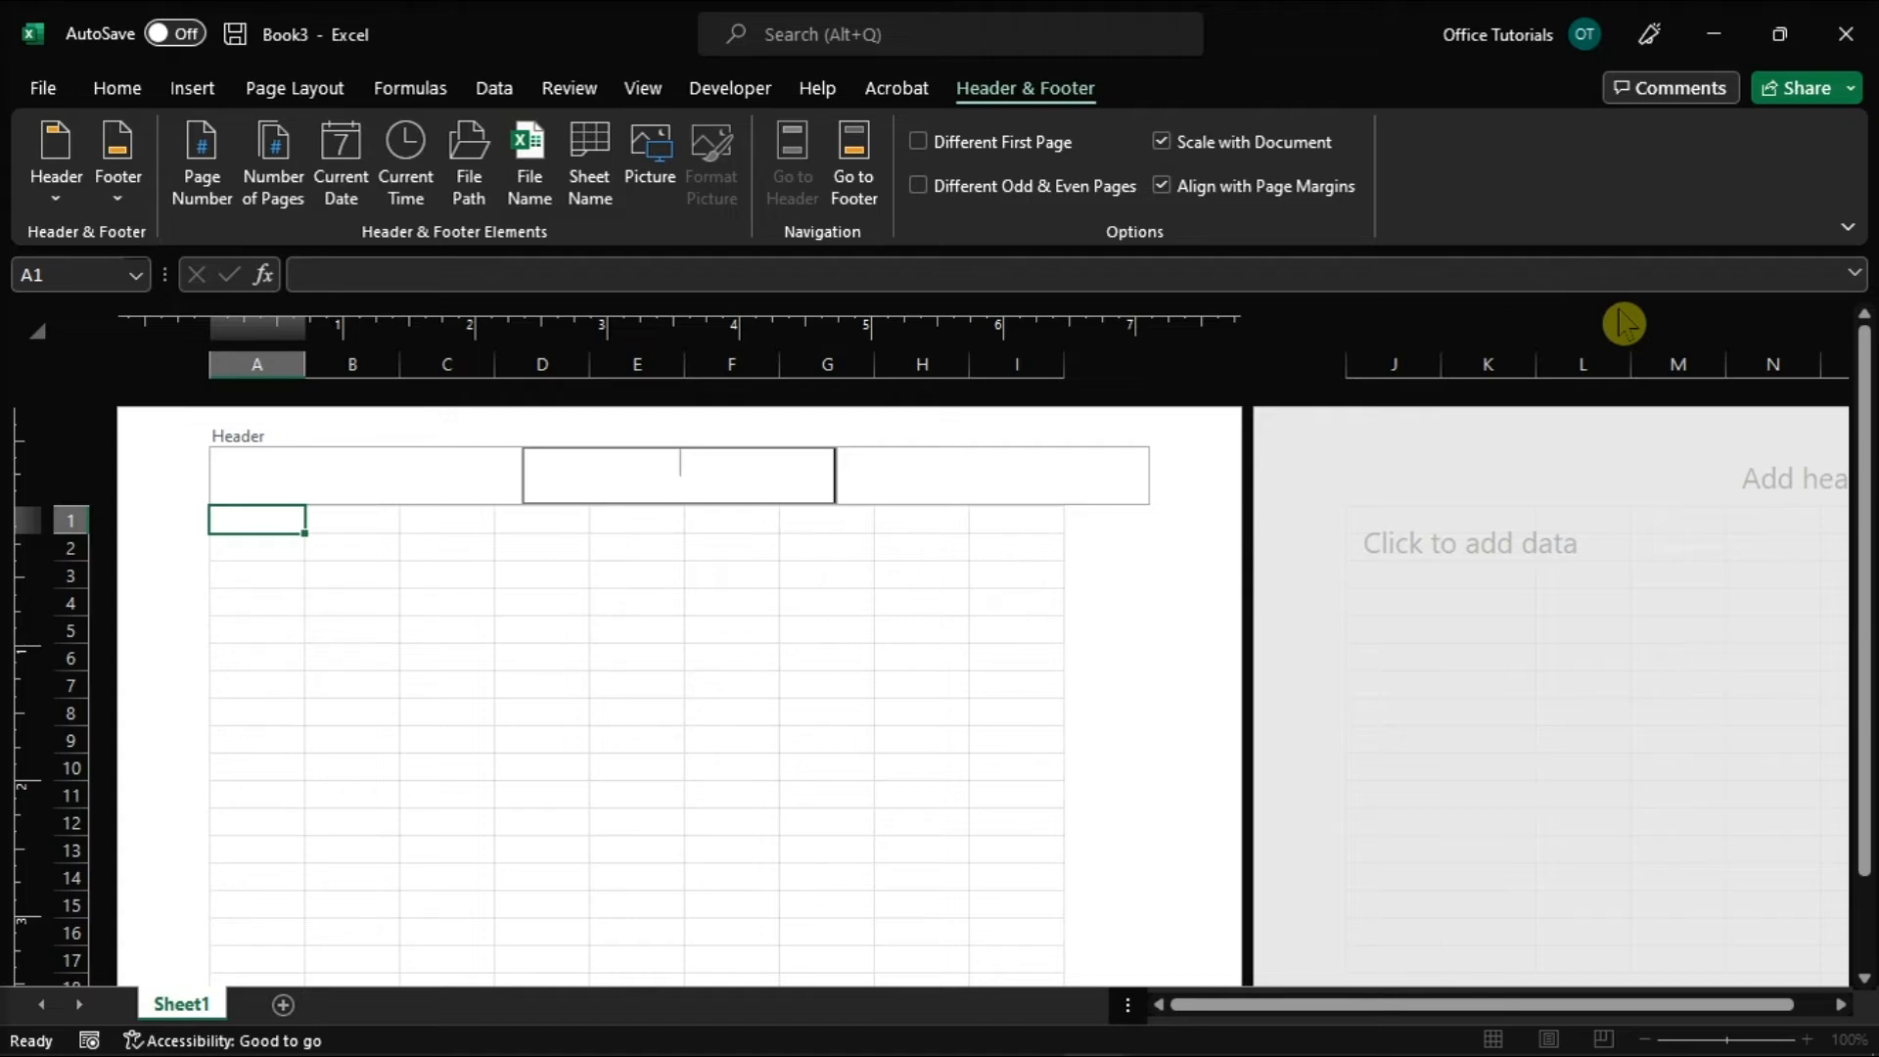
pyautogui.moveTo(976, 105)
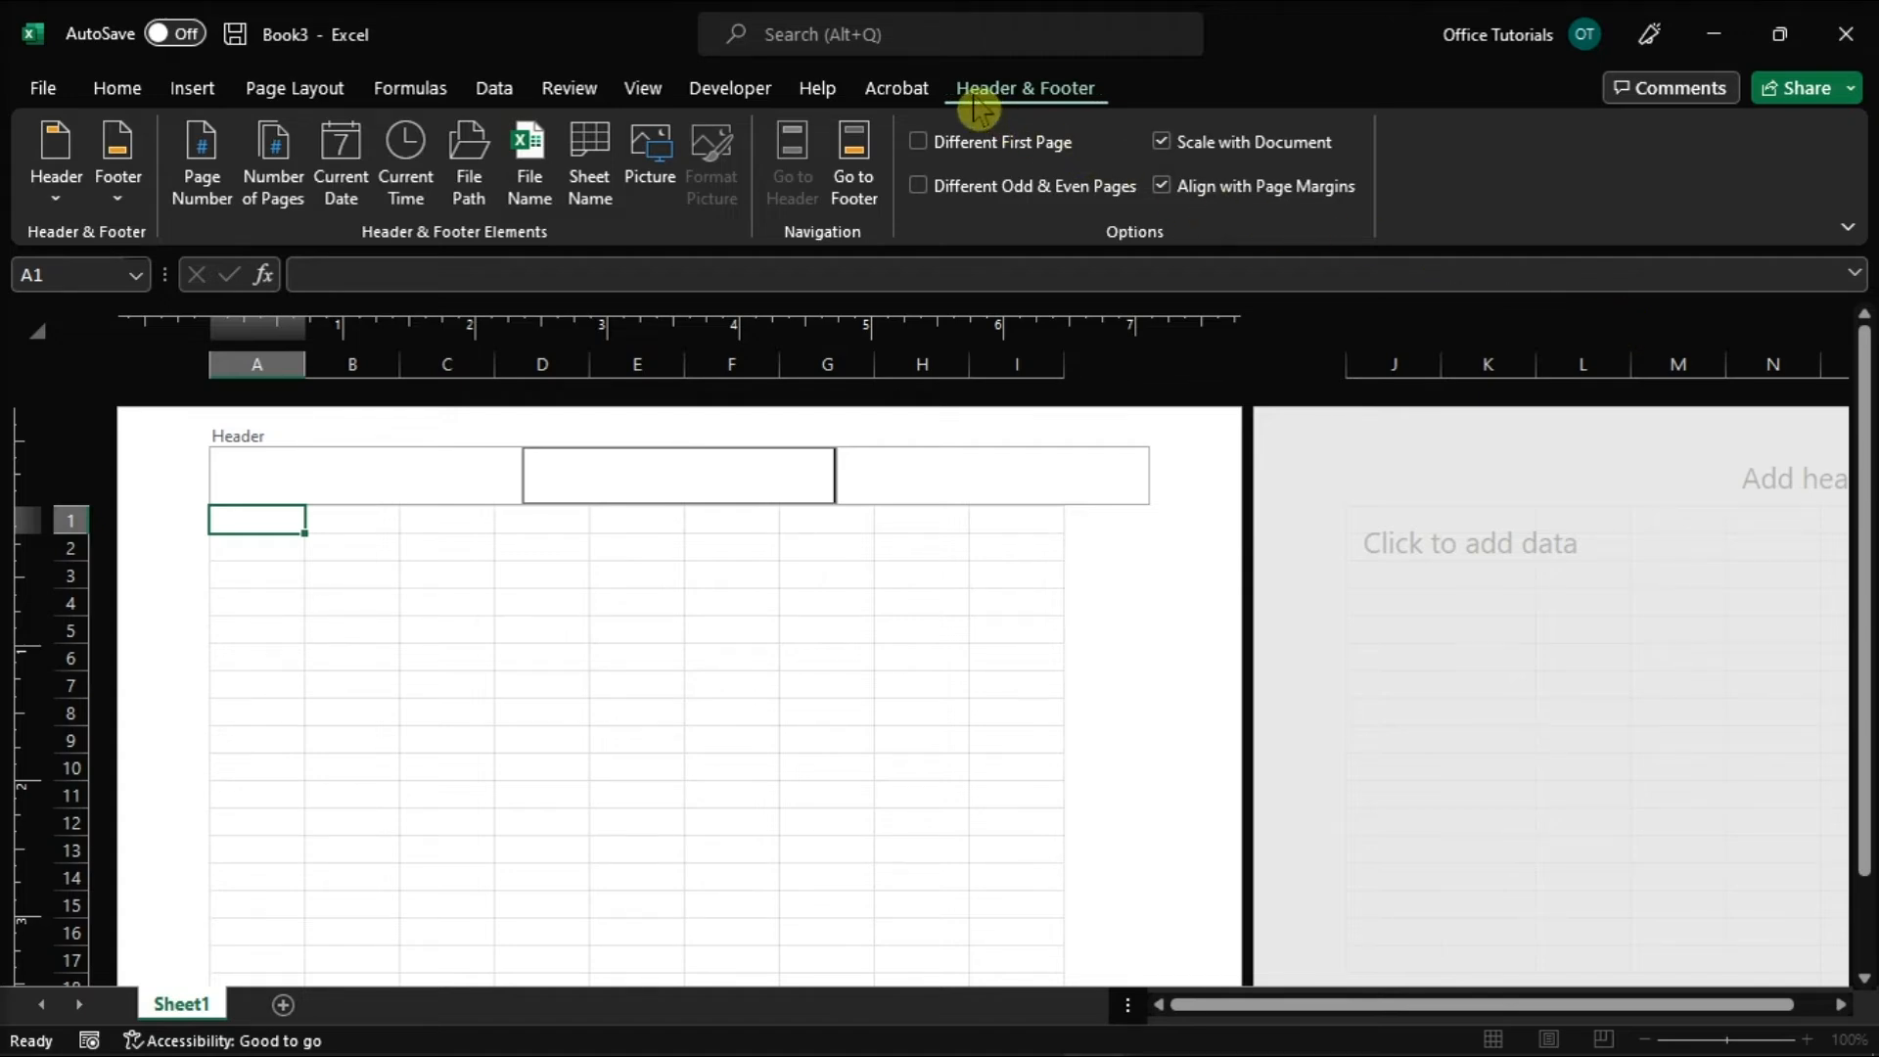
pyautogui.moveTo(1064, 101)
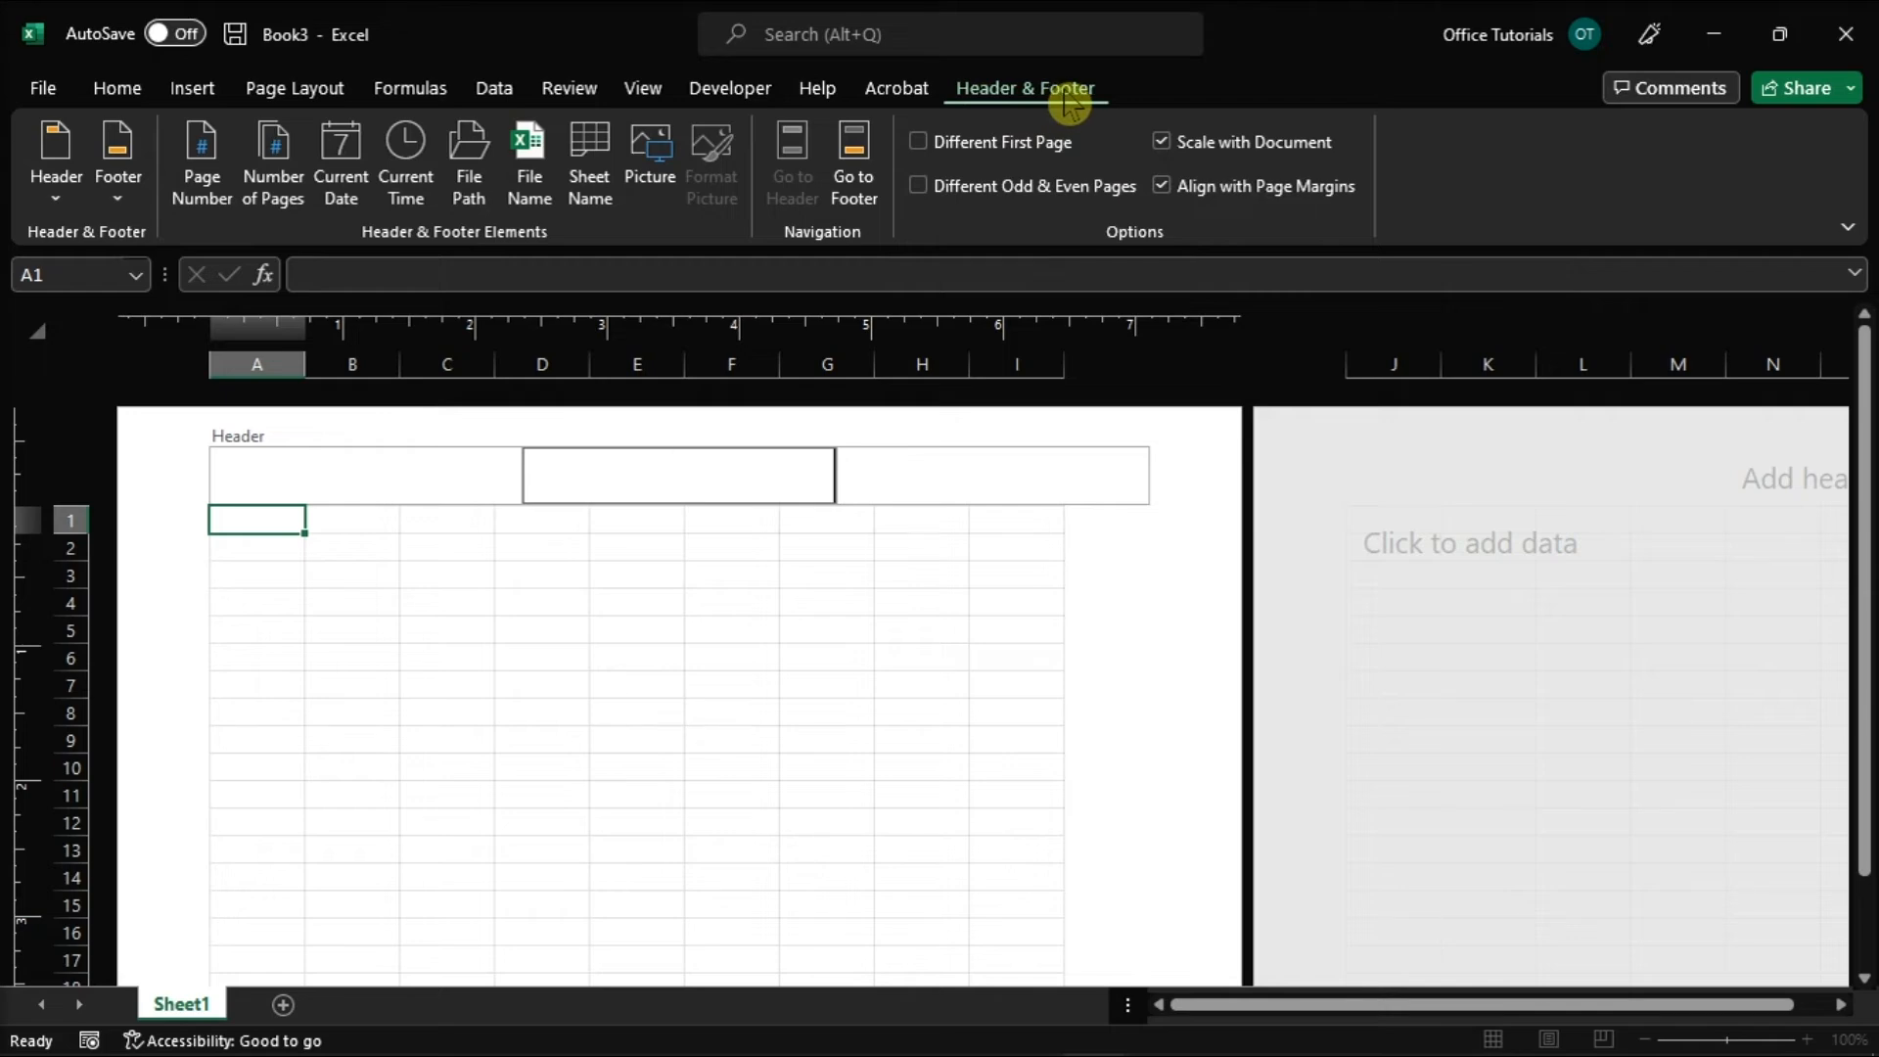
# Step: Write 'SAMPLE HEADER' in the center header section and make it bold 22 pt
pyautogui.write('SAMPLE HEAD')
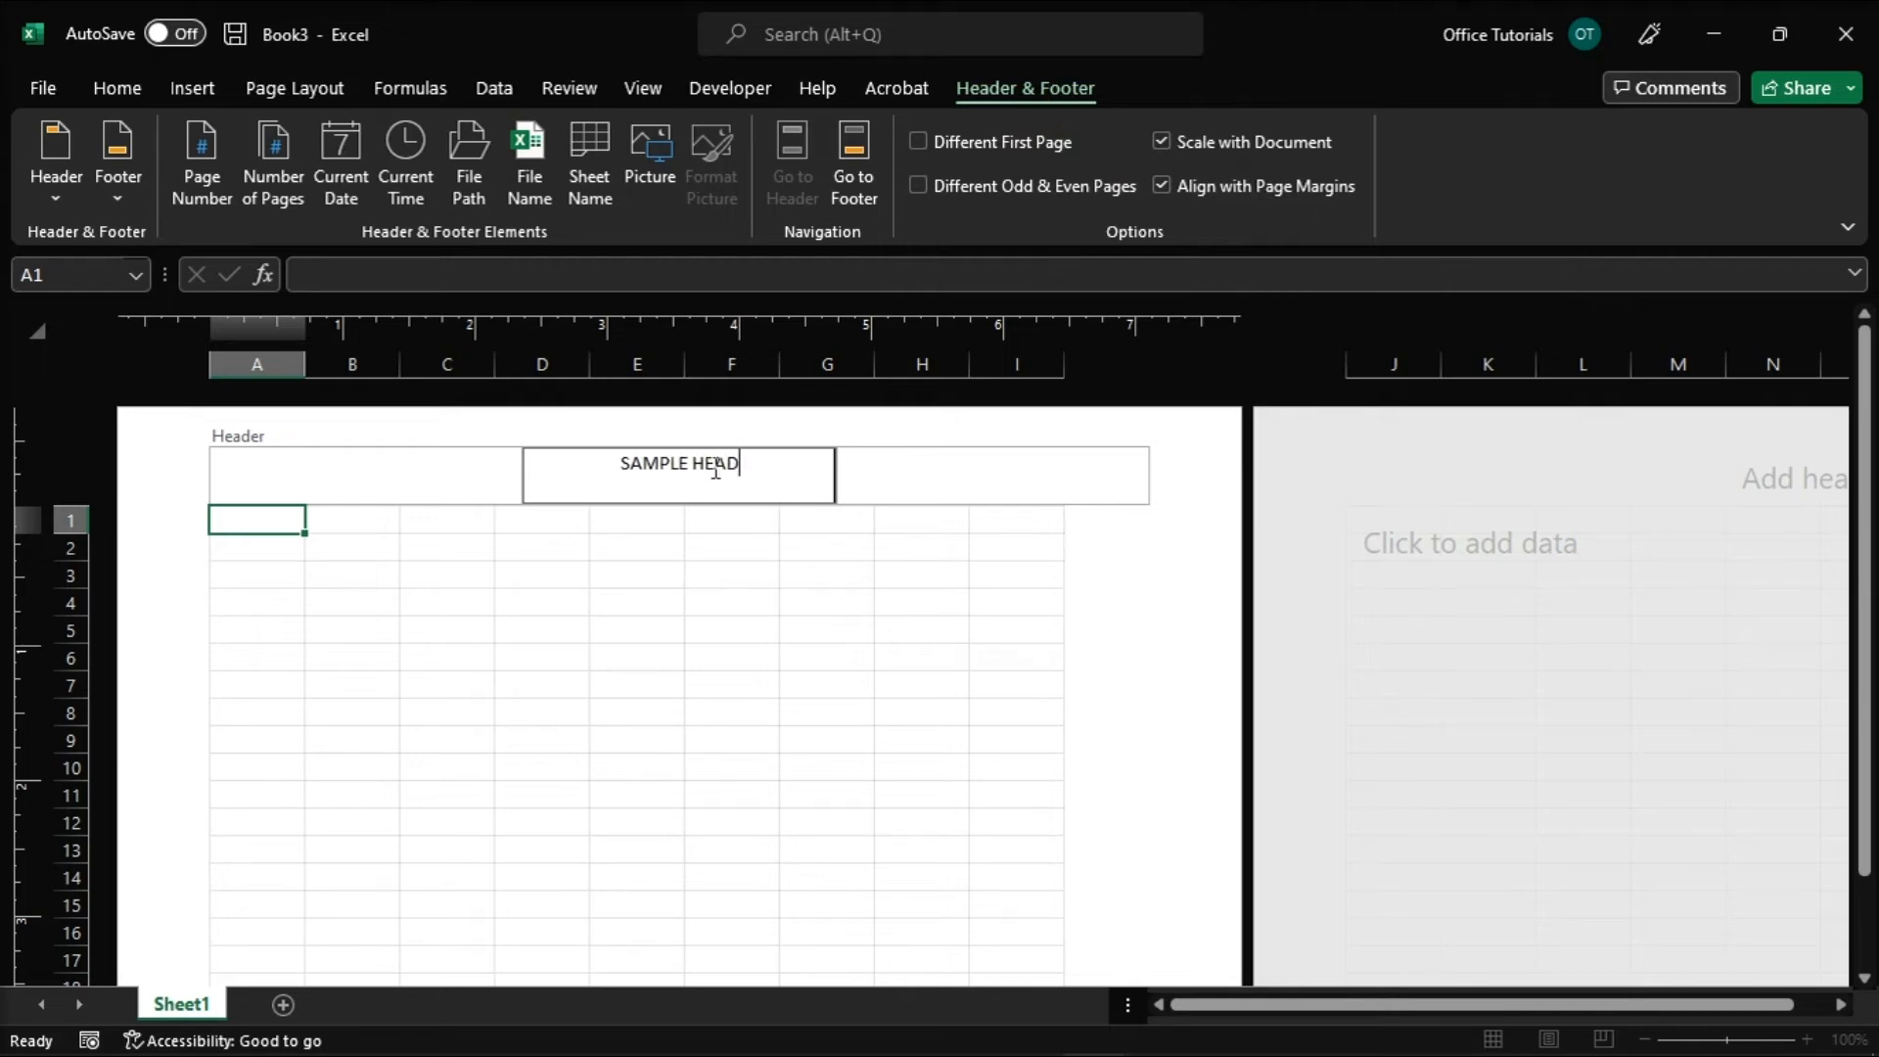
pyautogui.doubleClick(677, 464)
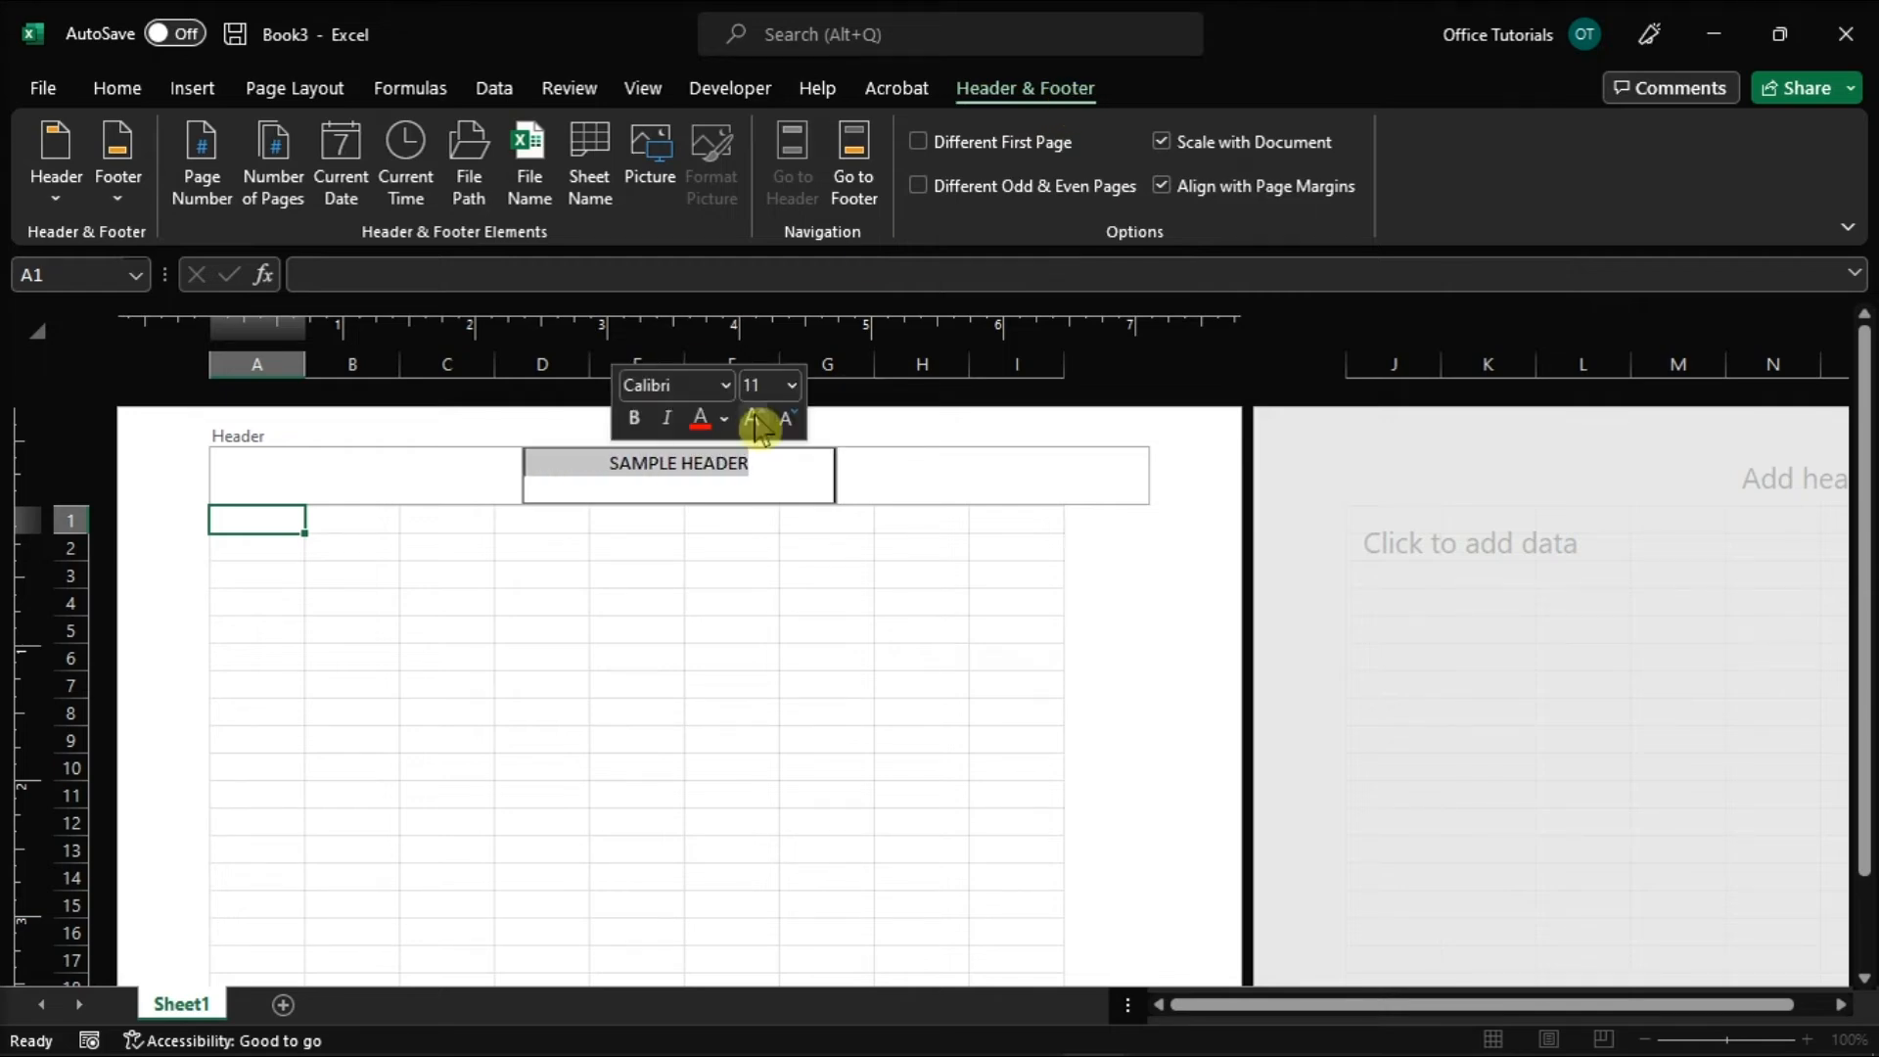
pyautogui.click(669, 386)
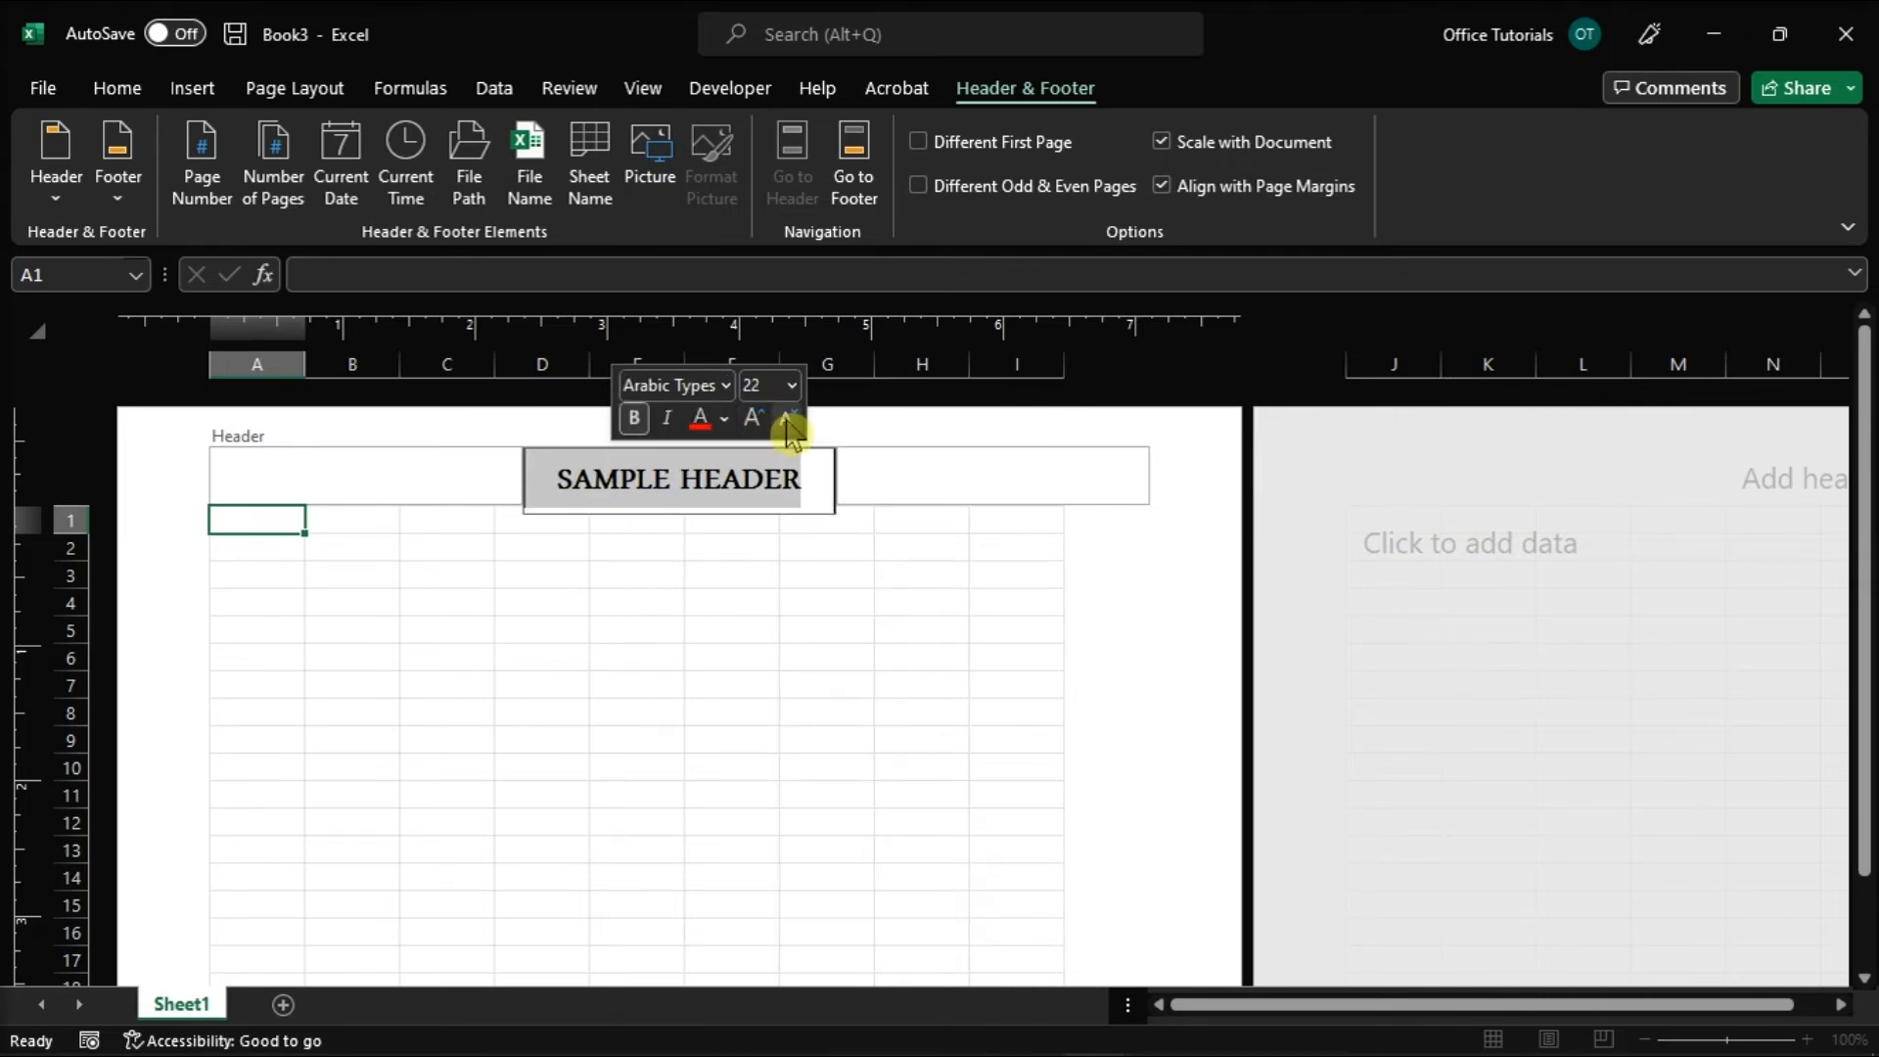
pyautogui.click(991, 473)
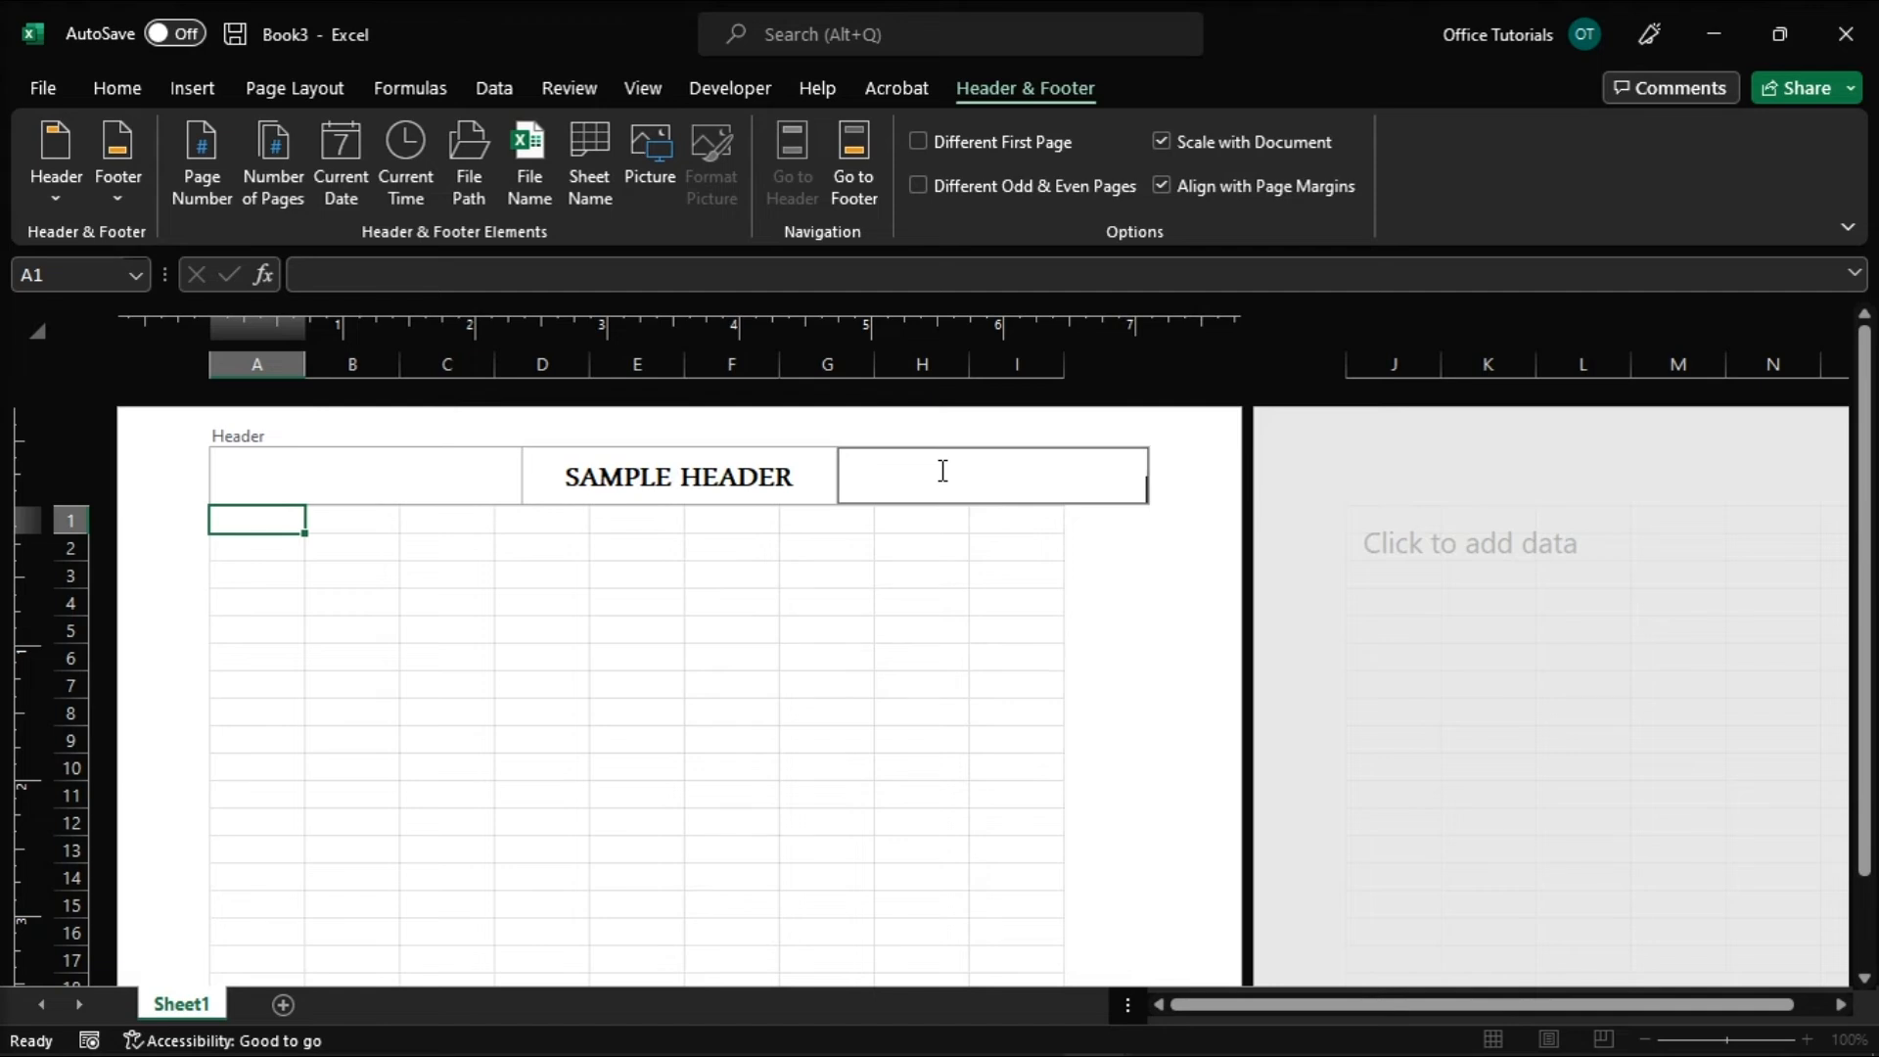